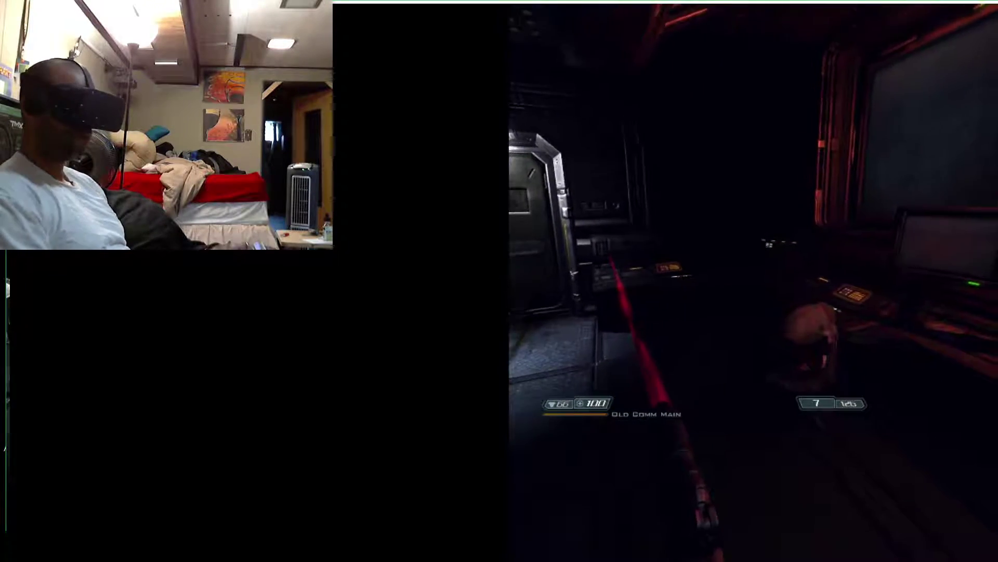
key("Escape")
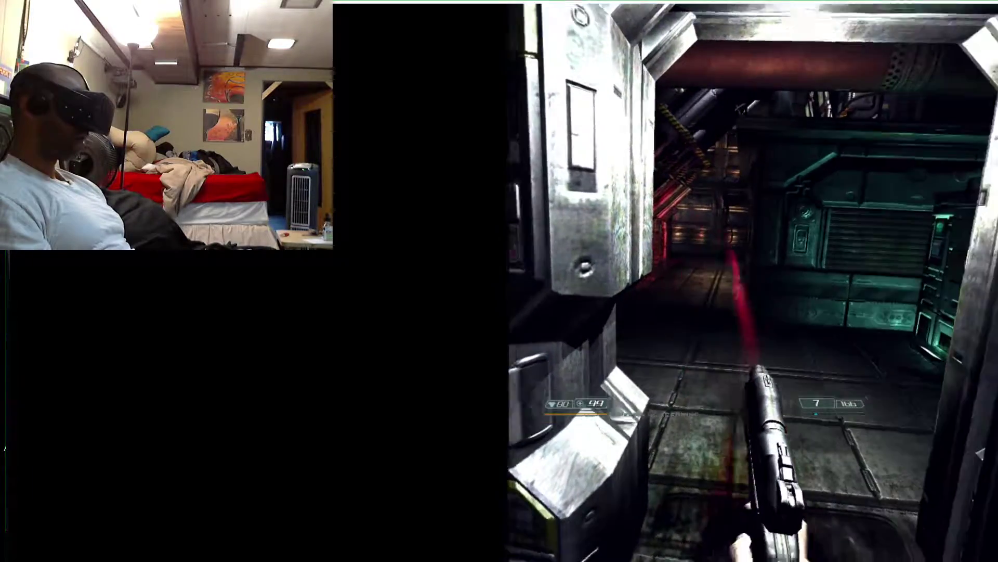
key("Escape")
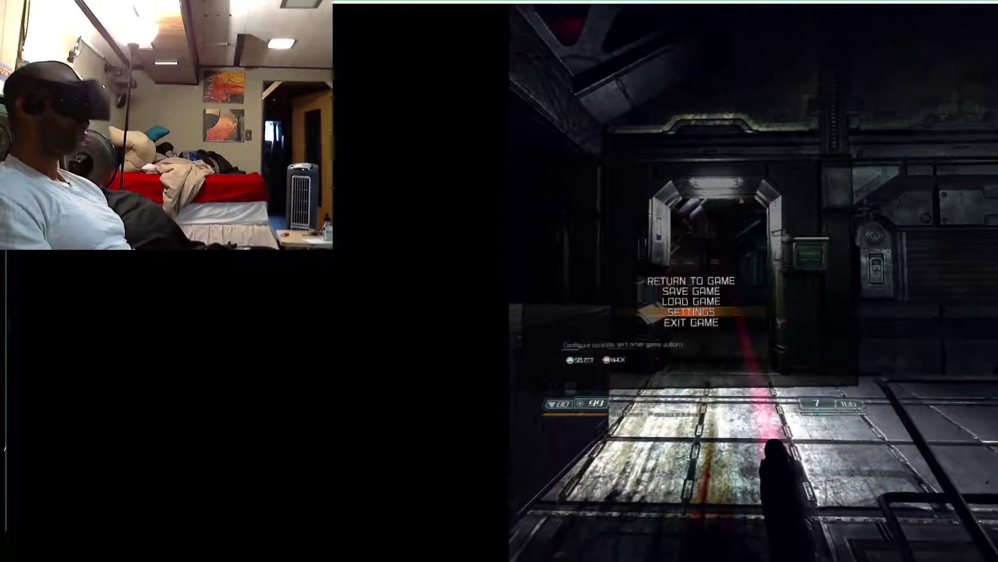